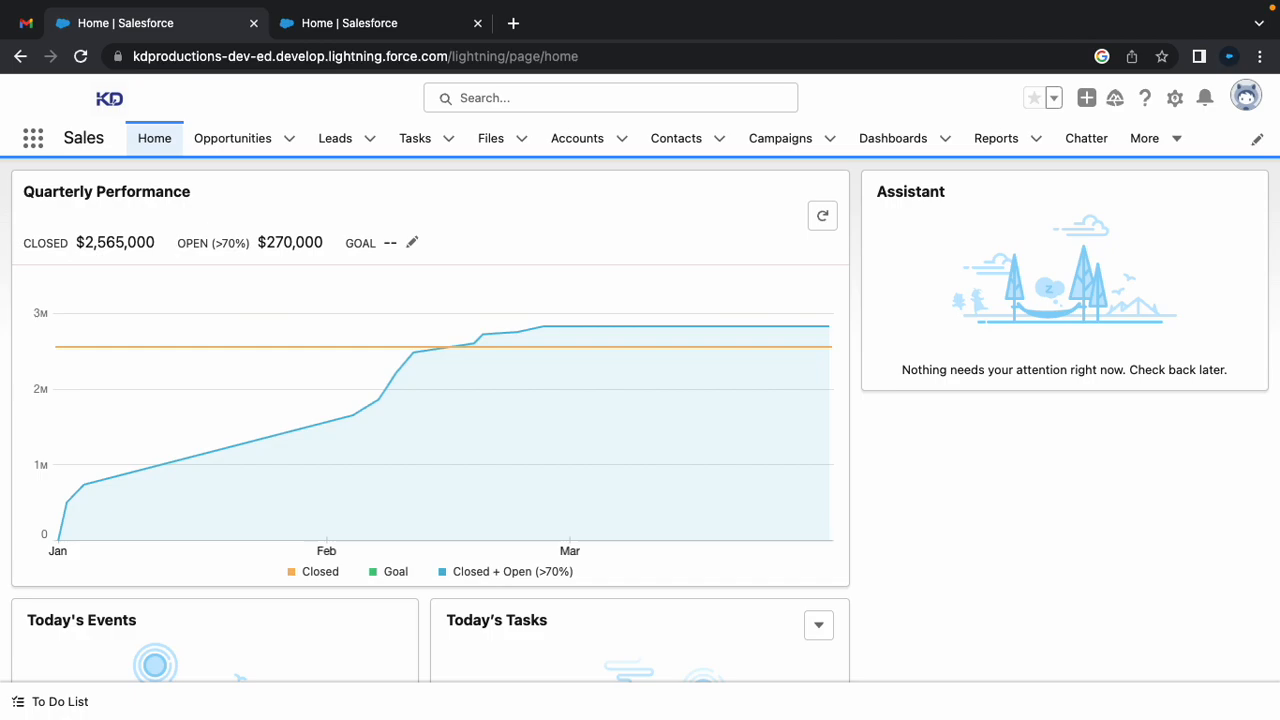
{"action": "mouse_move", "coordinate": [824, 552]}
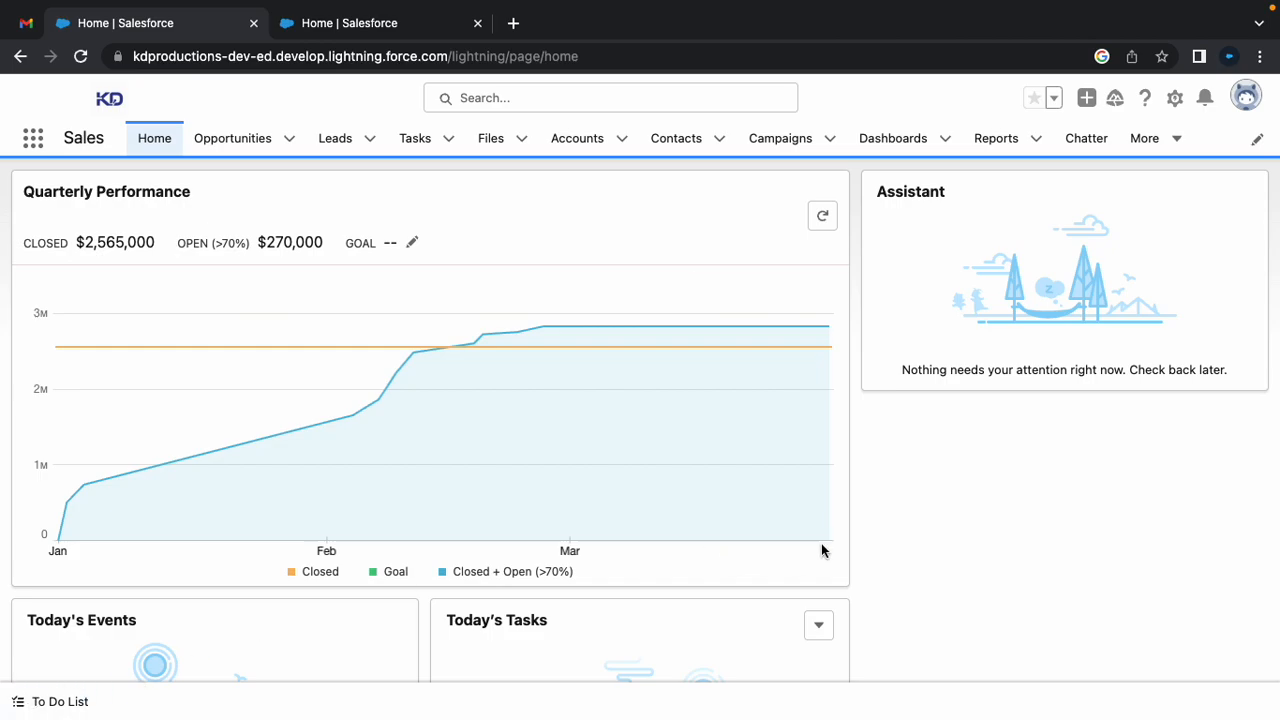
{"action": "mouse_move", "coordinate": [604, 308]}
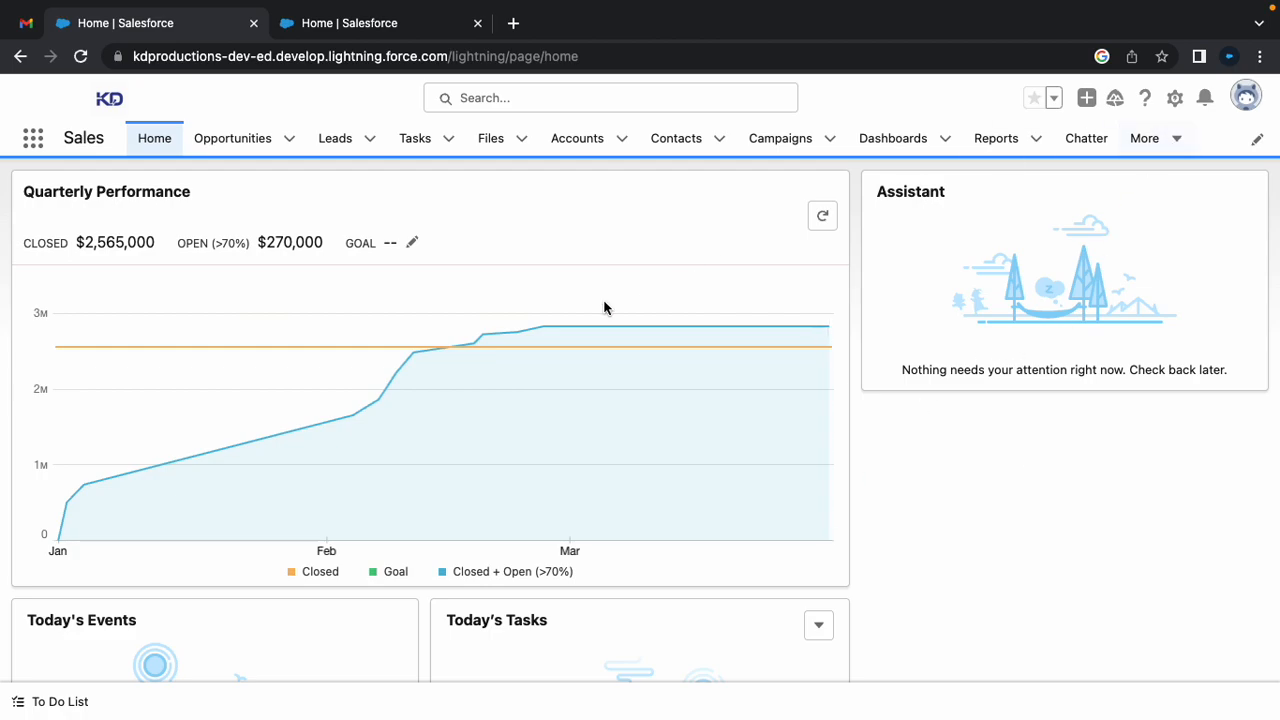
- From the gear menu, enter Setup and filter Quick Find by 'API' to reveal the Integrations API entry
{"action": "left_click", "coordinate": [1176, 98]}
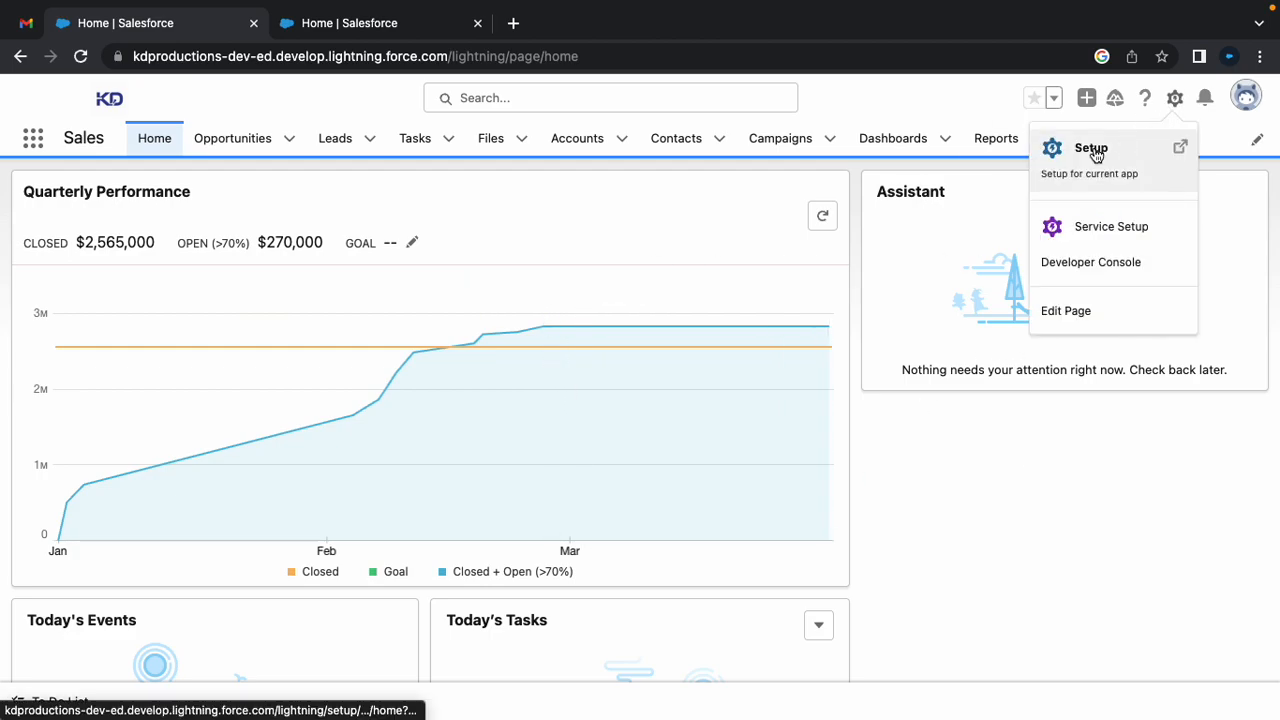
{"action": "left_click", "coordinate": [1092, 148]}
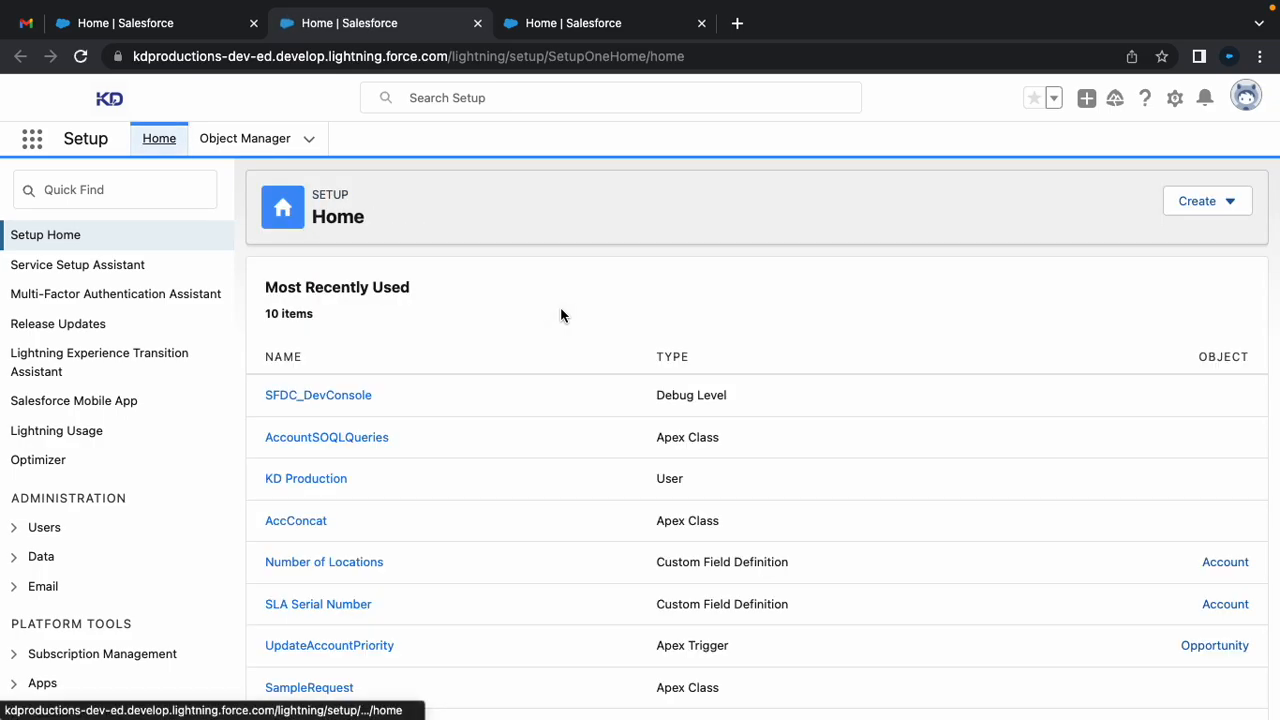
{"action": "type", "text": "A"}
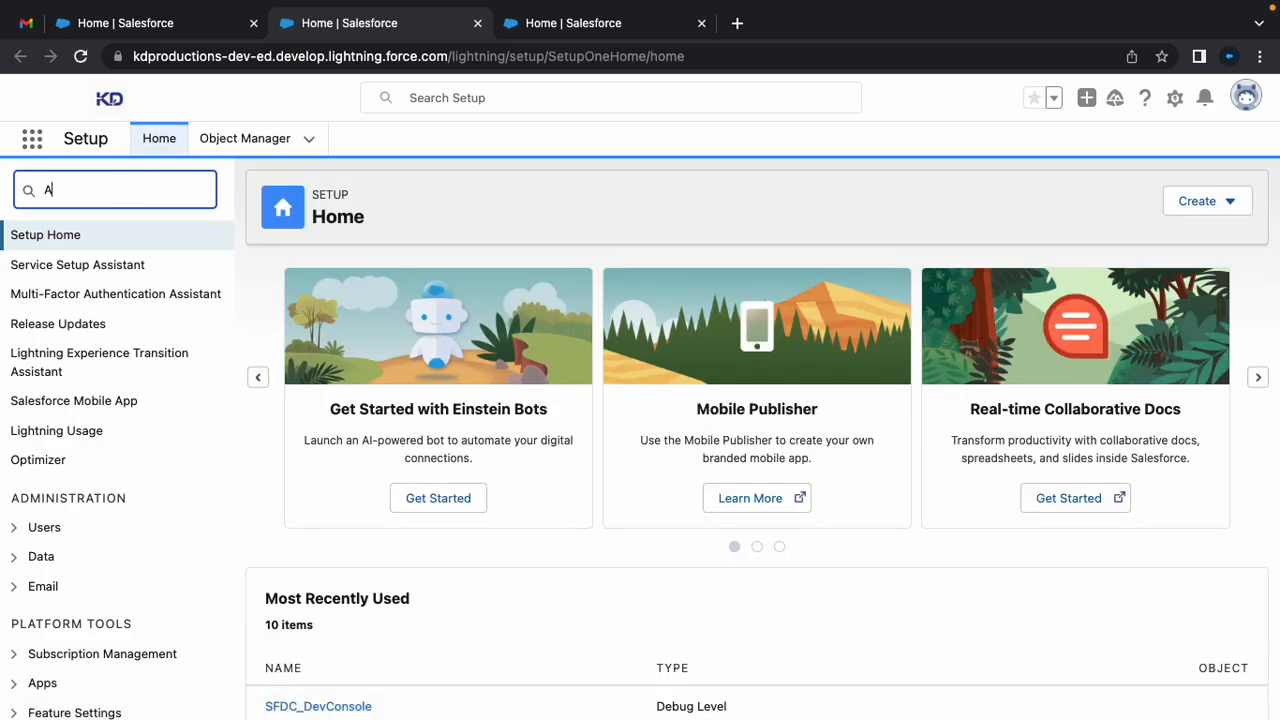
{"action": "type", "text": "PI"}
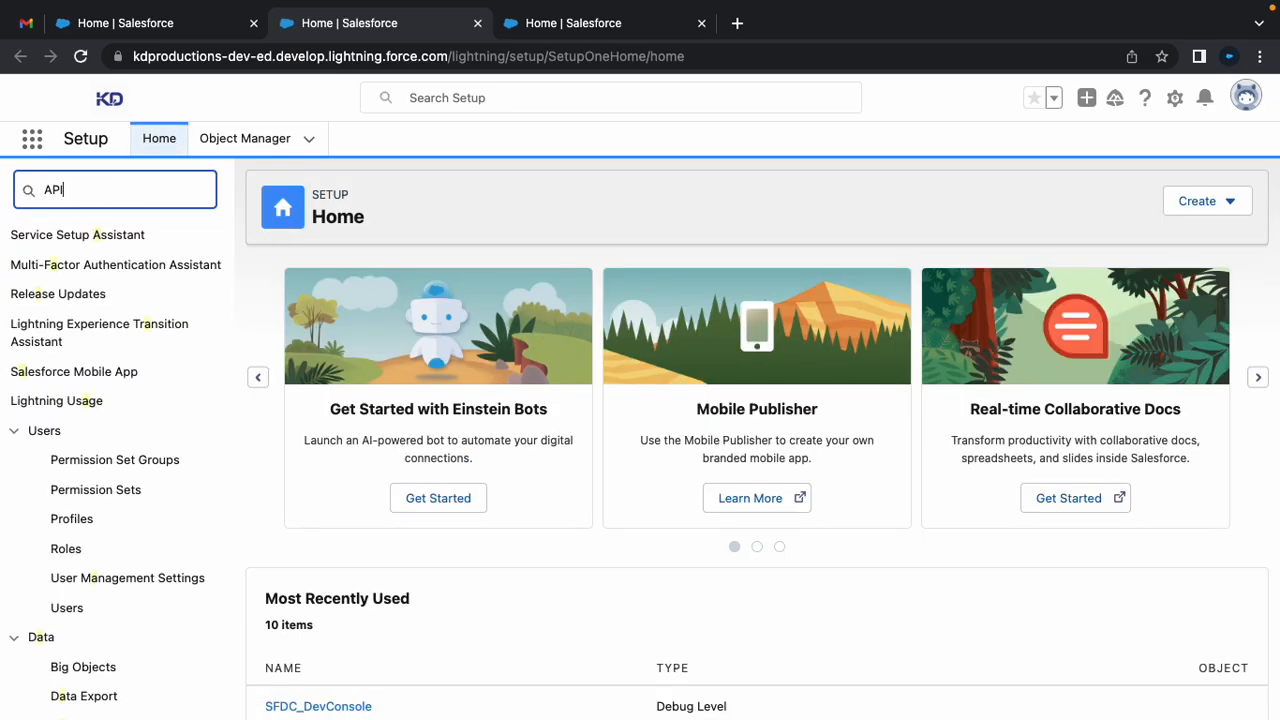
{"action": "type", "text": "API"}
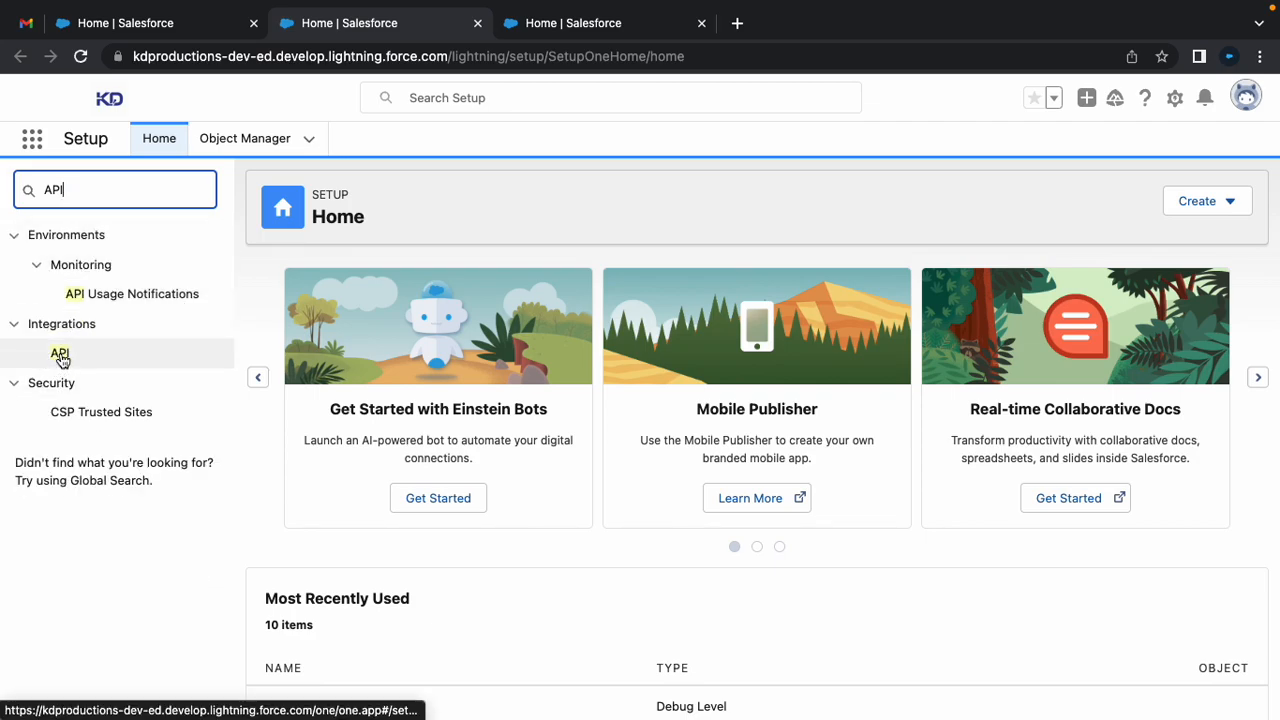
{"action": "left_click", "coordinate": [60, 352]}
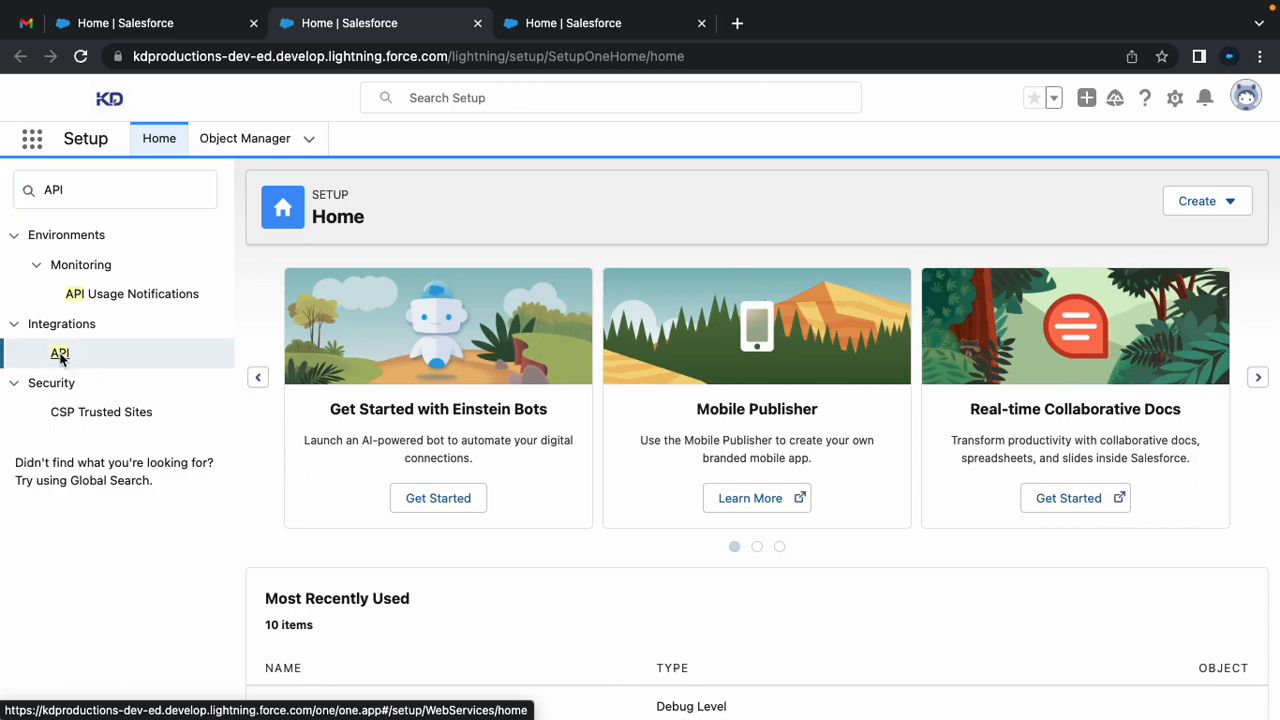
- Show the API WSDL page with its Enterprise WSDL and client certificate download options
{"action": "left_click", "coordinate": [60, 352]}
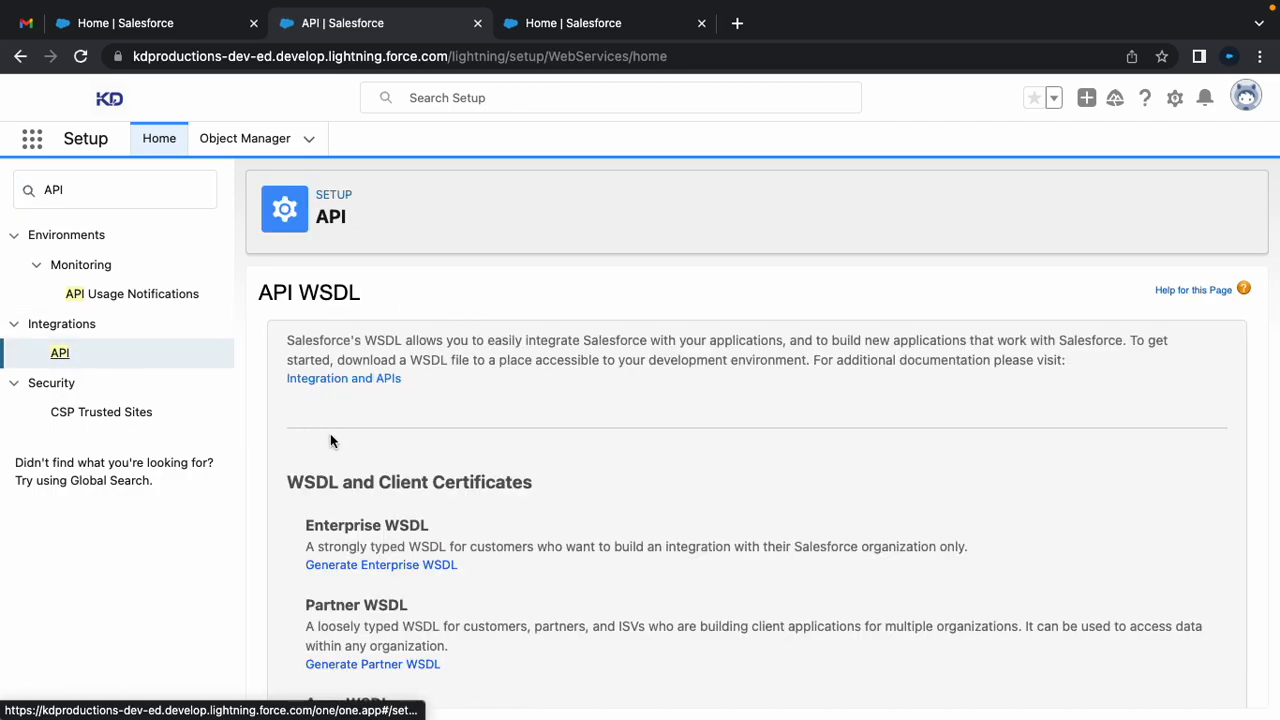
{"action": "scroll", "scroll_direction": "down", "scroll_amount": 3}
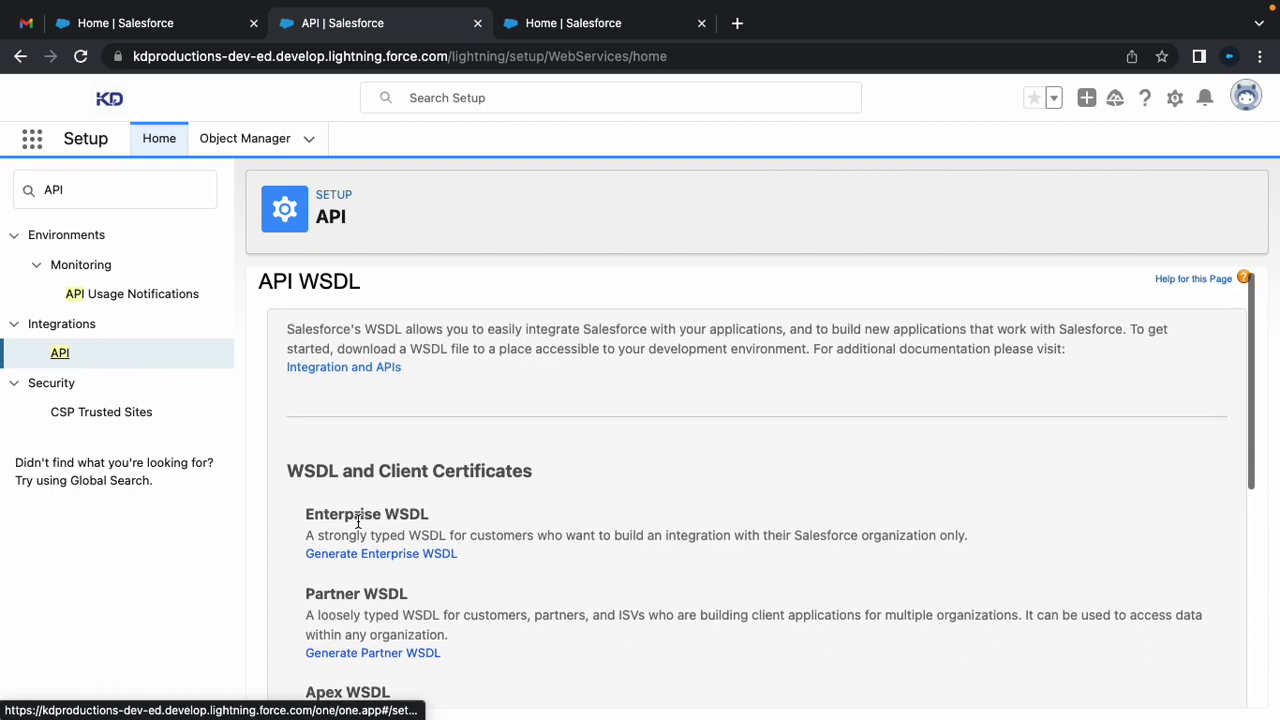
{"action": "scroll", "scroll_direction": "down", "scroll_amount": 3}
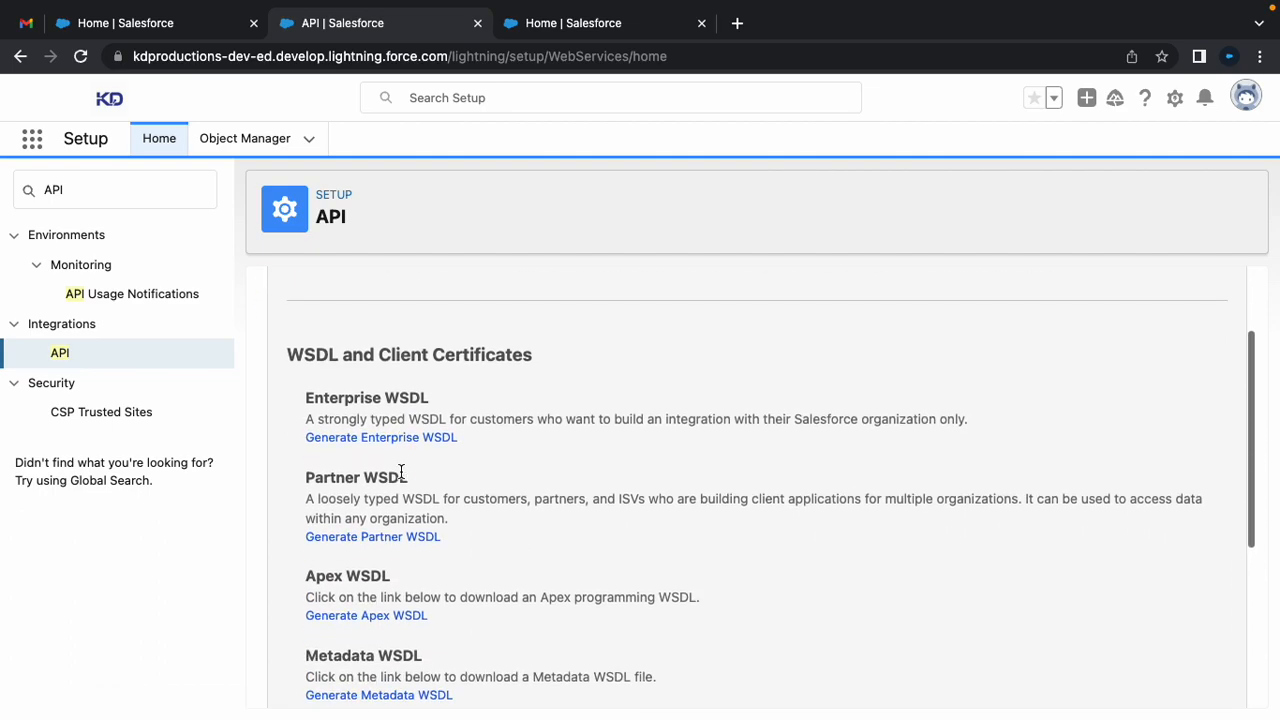
{"action": "scroll", "scroll_direction": "down", "scroll_amount": 3}
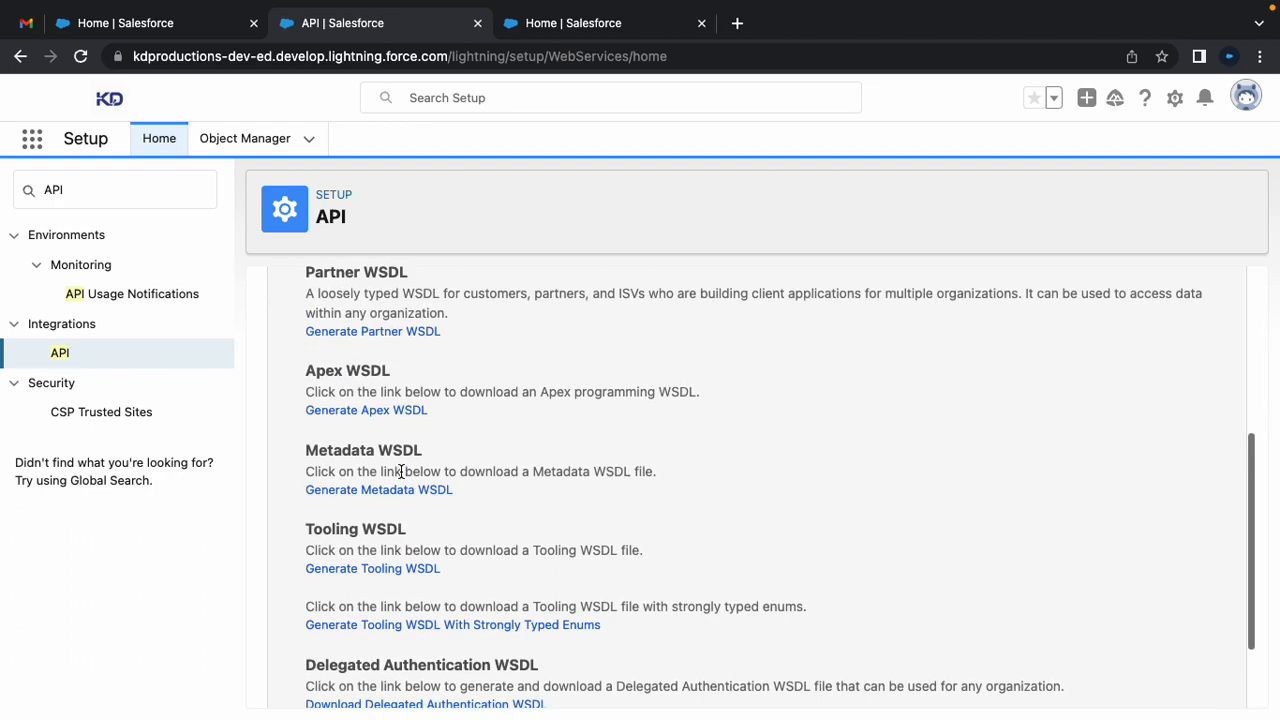
{"action": "scroll", "scroll_direction": "up", "scroll_amount": 3}
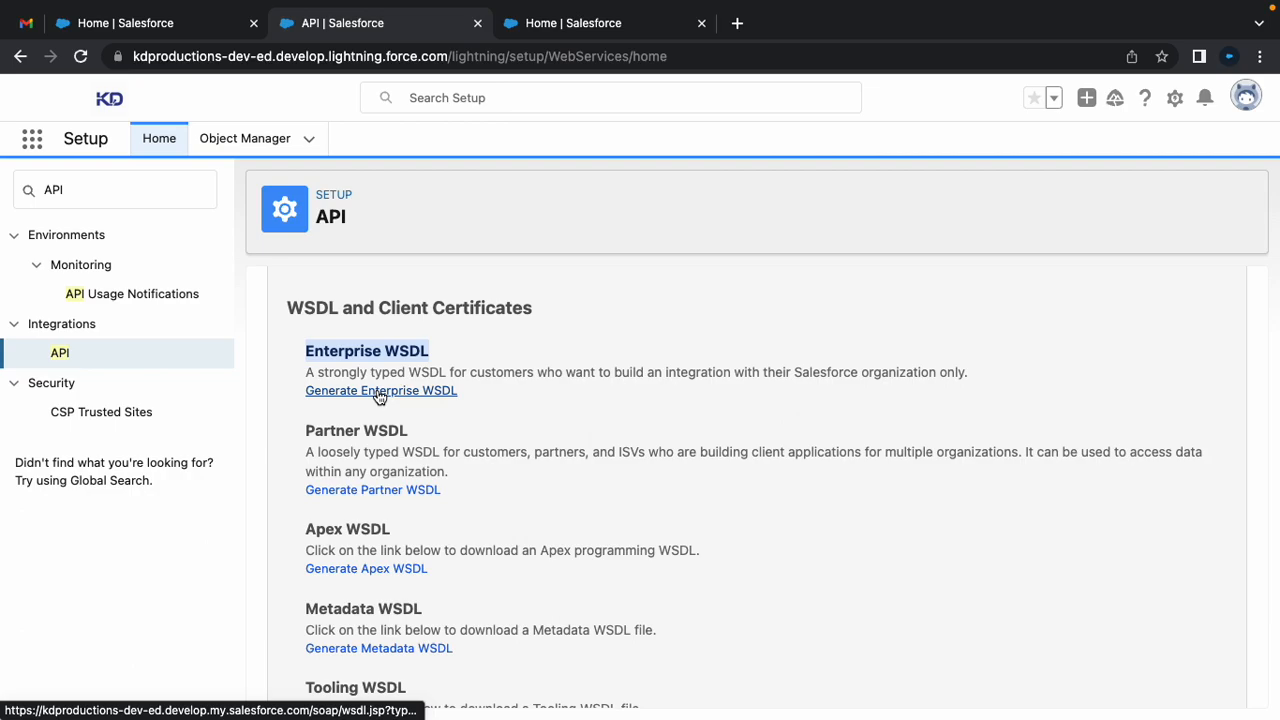
- Generate the Enterprise WSDL and review its XML showing API Version 57.0 in the new tab
{"action": "left_click", "coordinate": [380, 390]}
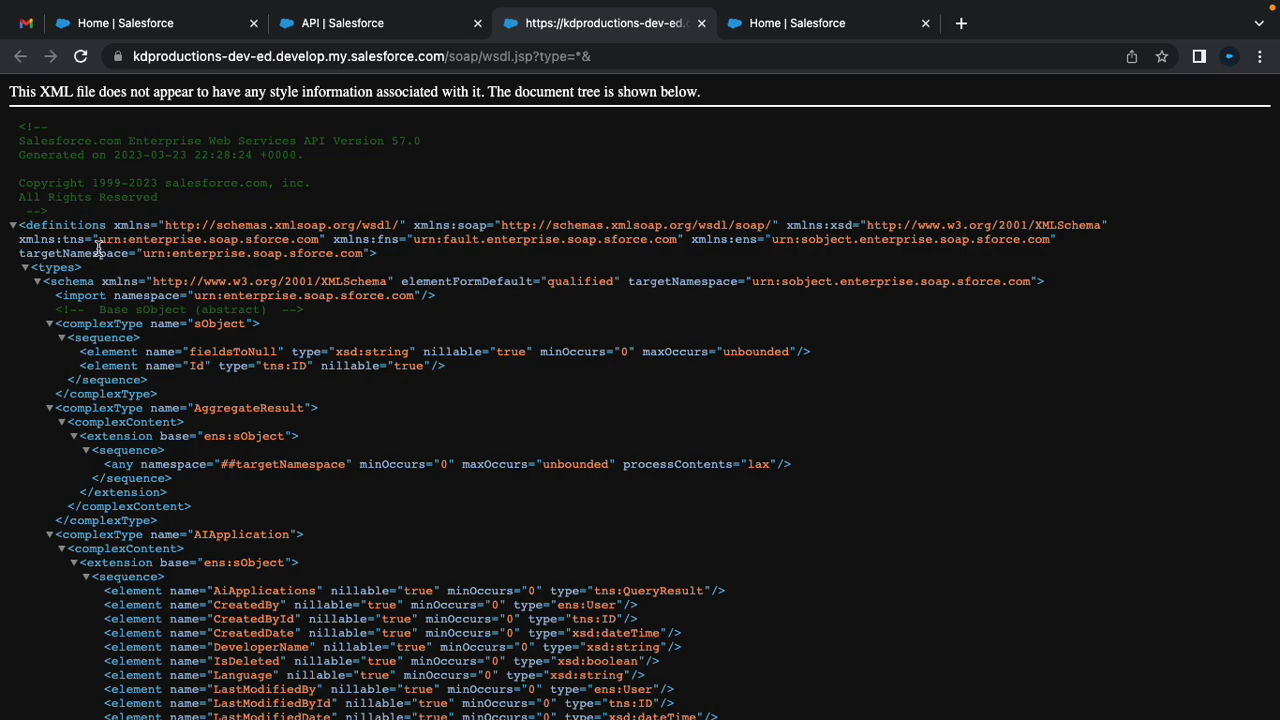
{"action": "scroll", "scroll_direction": "down", "scroll_amount": 3}
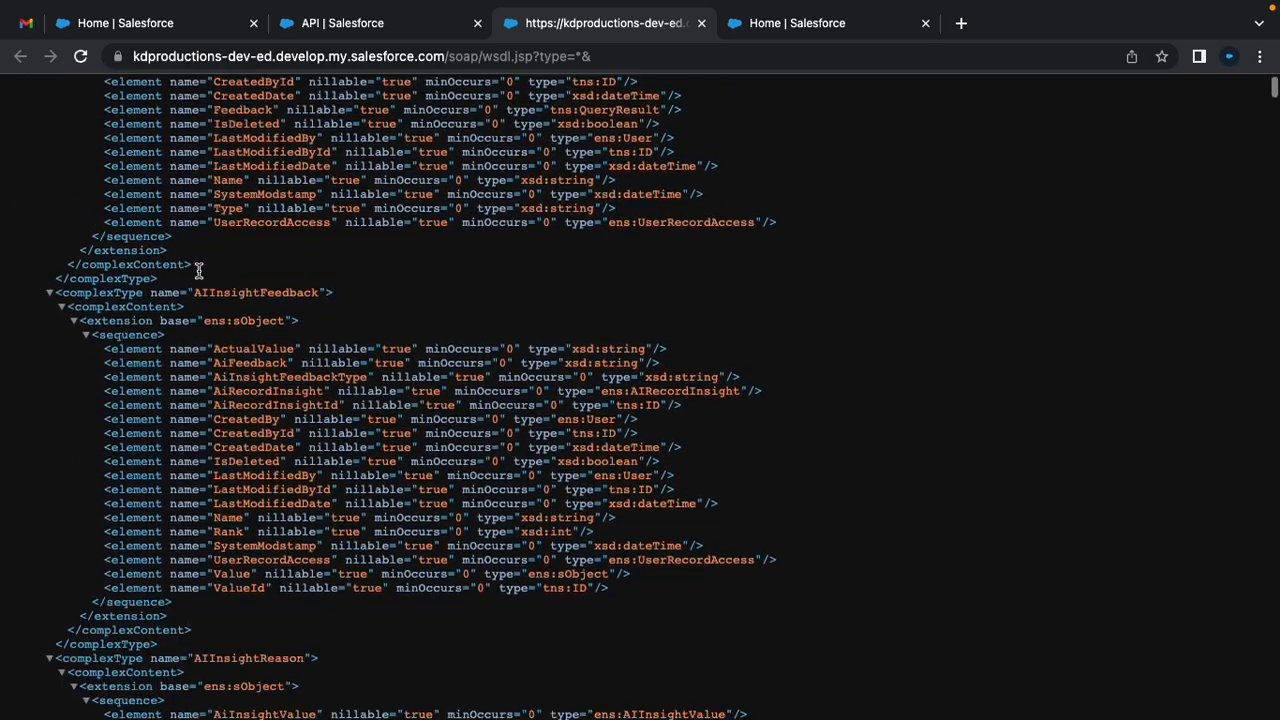
{"action": "scroll", "scroll_direction": "down", "scroll_amount": 3}
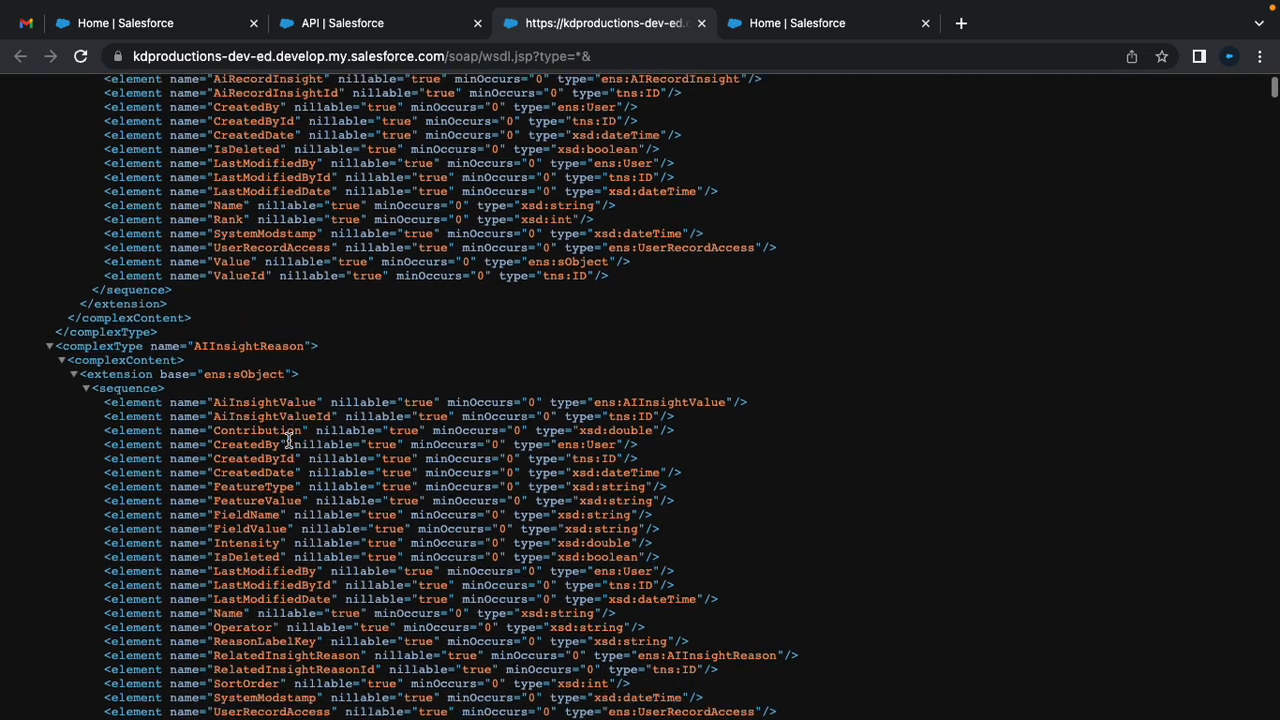
{"action": "scroll", "scroll_direction": "up", "scroll_amount": 3}
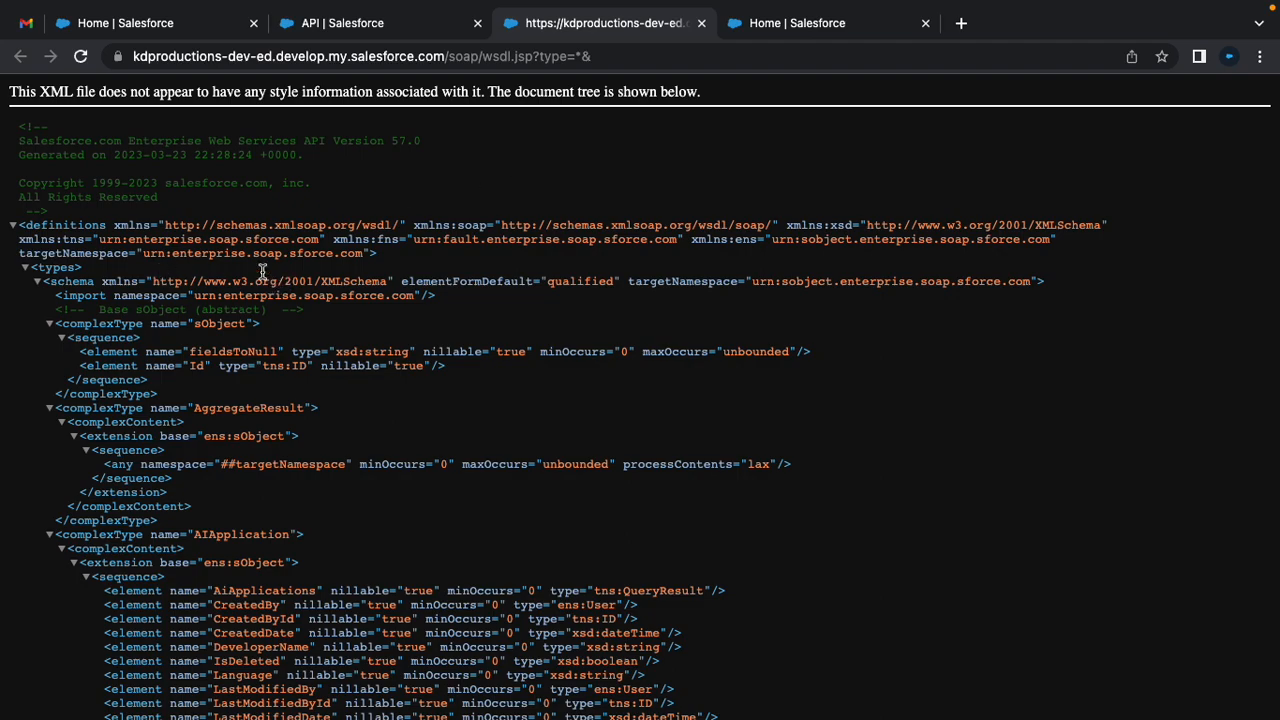
{"action": "mouse_move", "coordinate": [490, 272]}
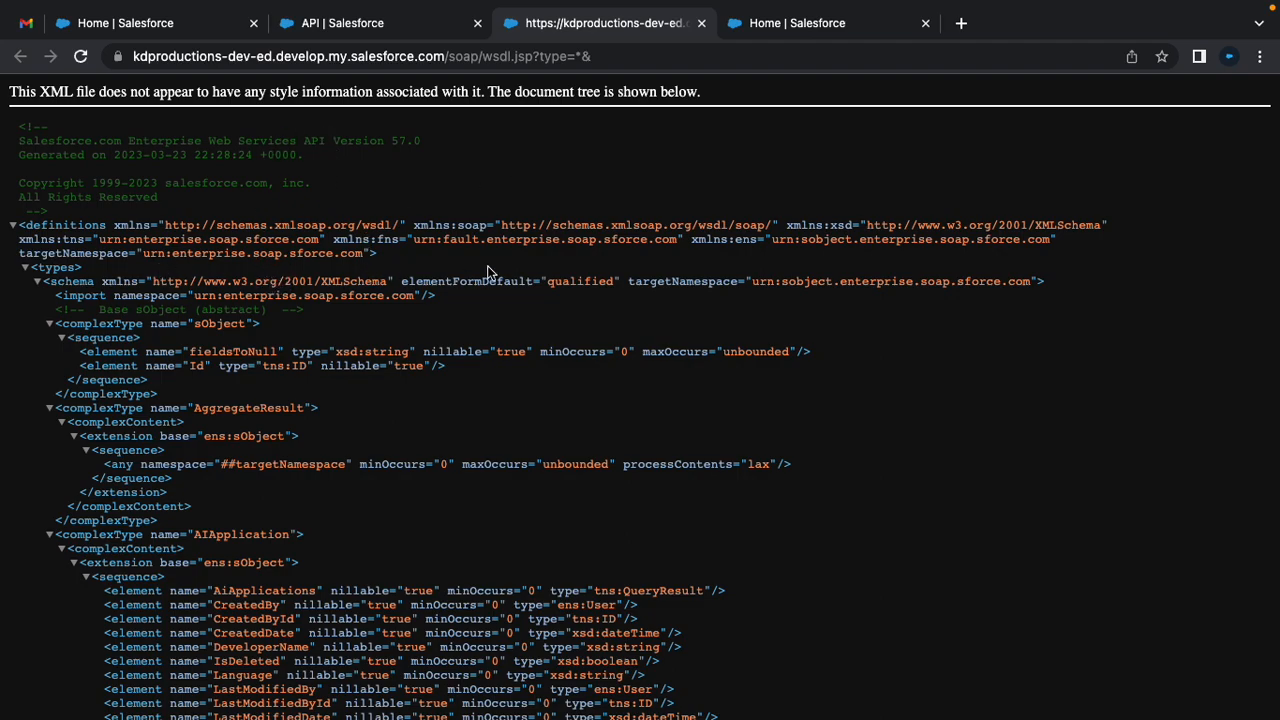